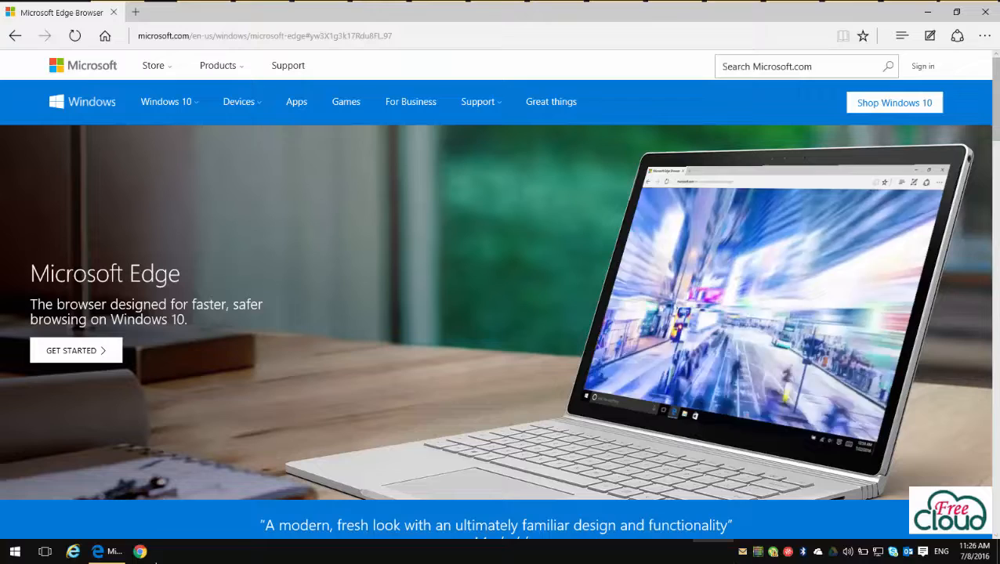
{"action": "mouse_move", "coordinate": [363, 158]}
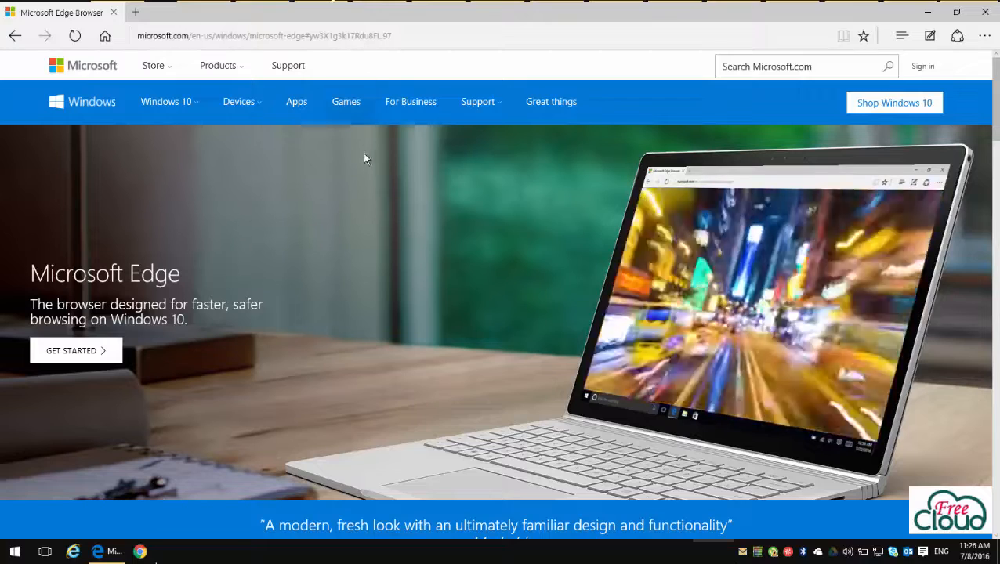
{"action": "mouse_move", "coordinate": [380, 140]}
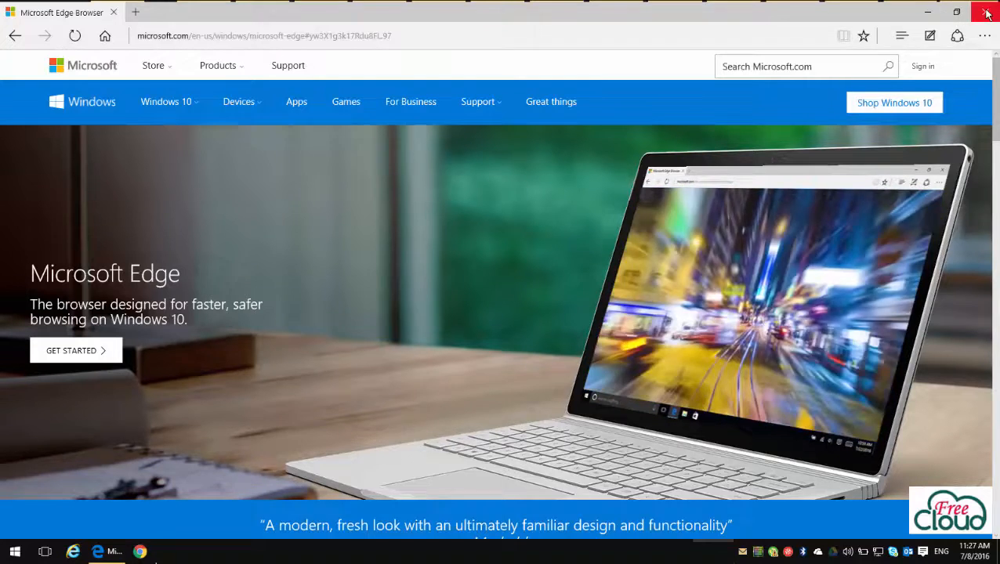
Close the Edge window showing the Microsoft Edge product page
{"action": "left_click", "coordinate": [986, 12]}
{"action": "type", "text": "www.google.com"}
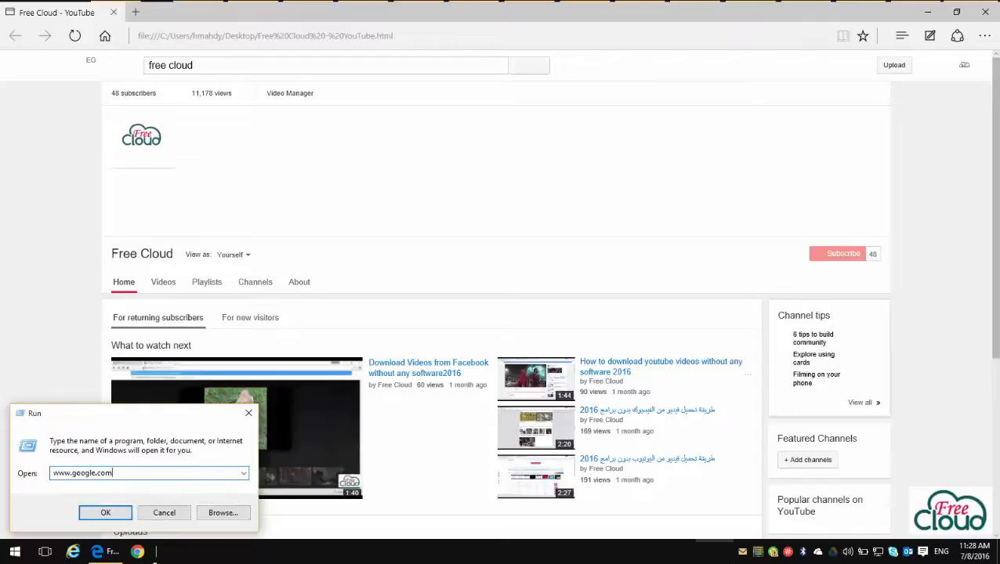
{"action": "left_click", "coordinate": [106, 512]}
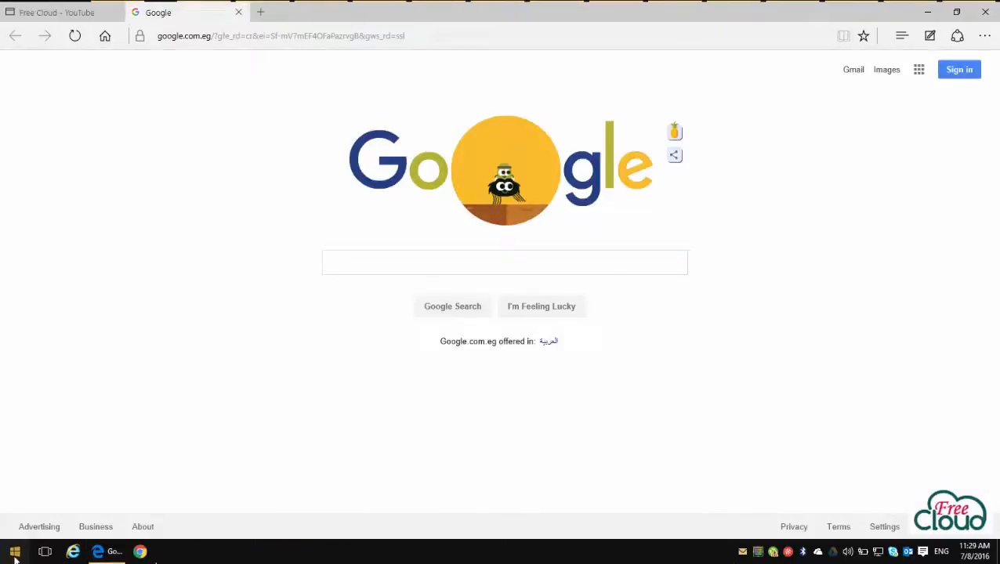
{"action": "left_click", "coordinate": [45, 552]}
{"action": "type", "text": "www.yo"}
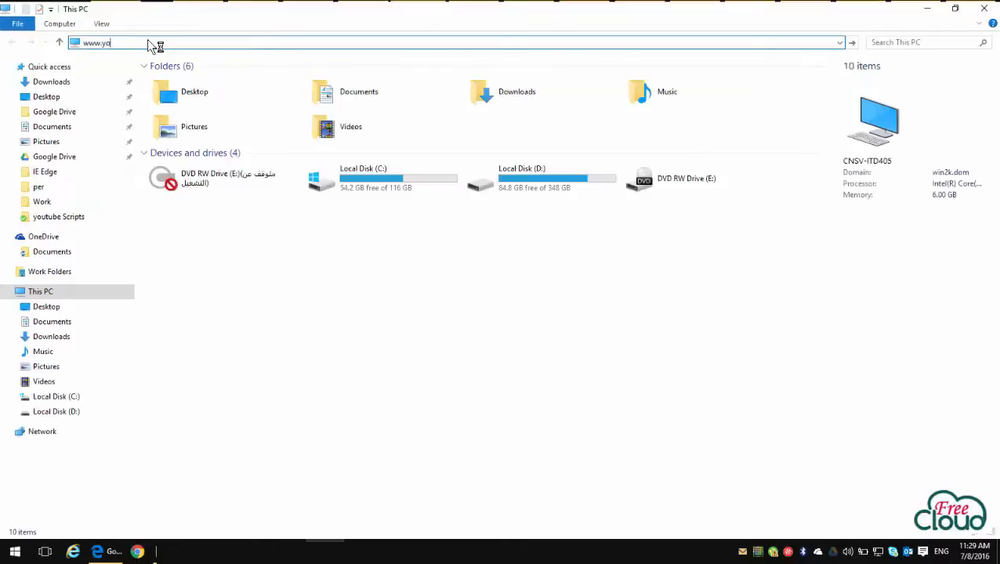
{"action": "type", "text": "utube."}
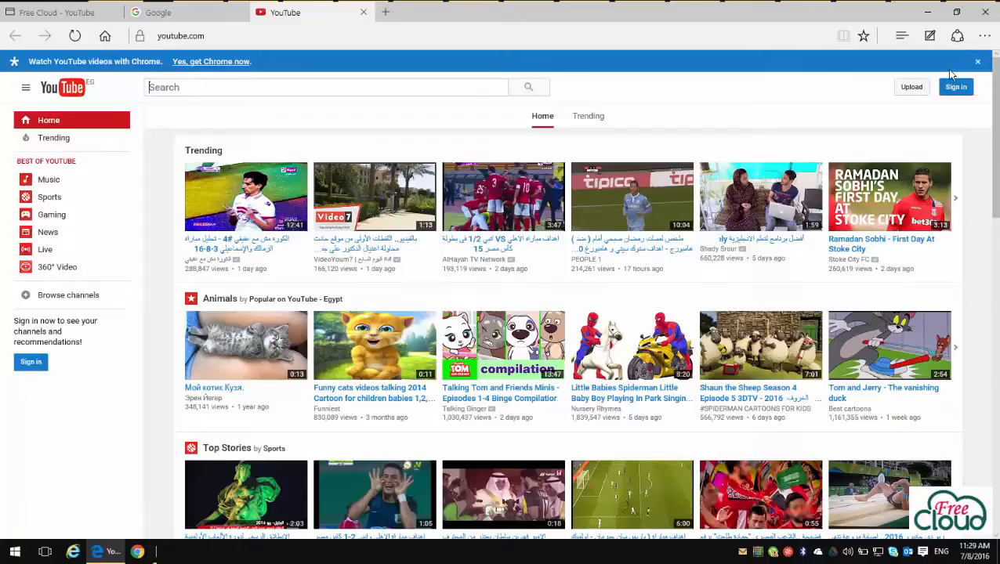
{"action": "mouse_move", "coordinate": [772, 302]}
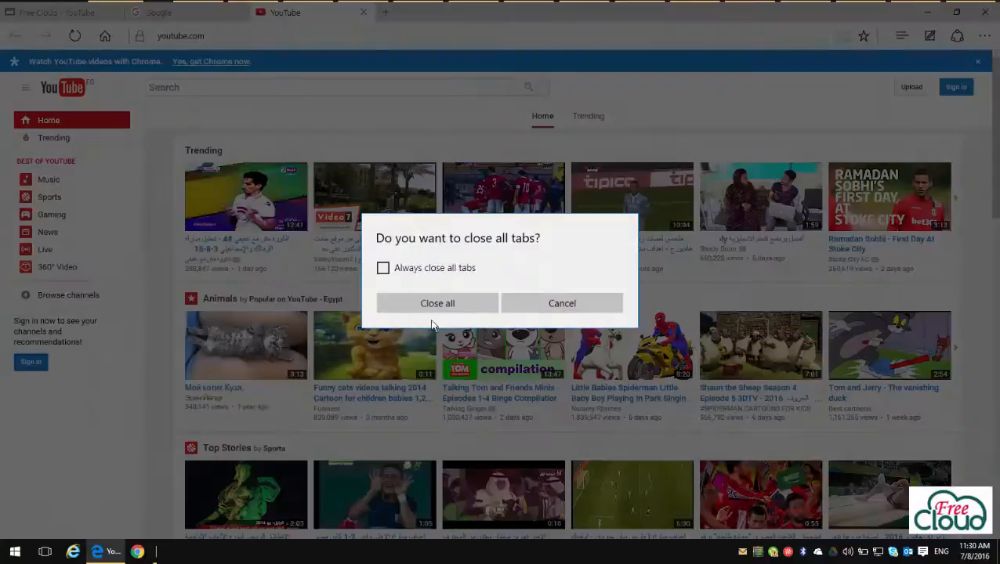
Close all Edge tabs, then reach Settings > System > Default apps, scrolled to Web browser
{"action": "left_click", "coordinate": [437, 304]}
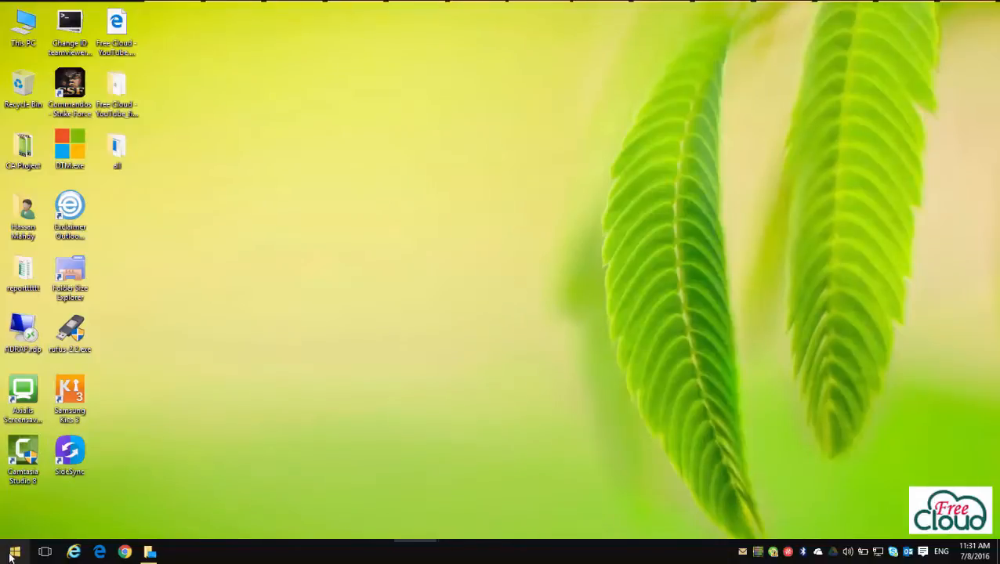
{"action": "left_click", "coordinate": [14, 552]}
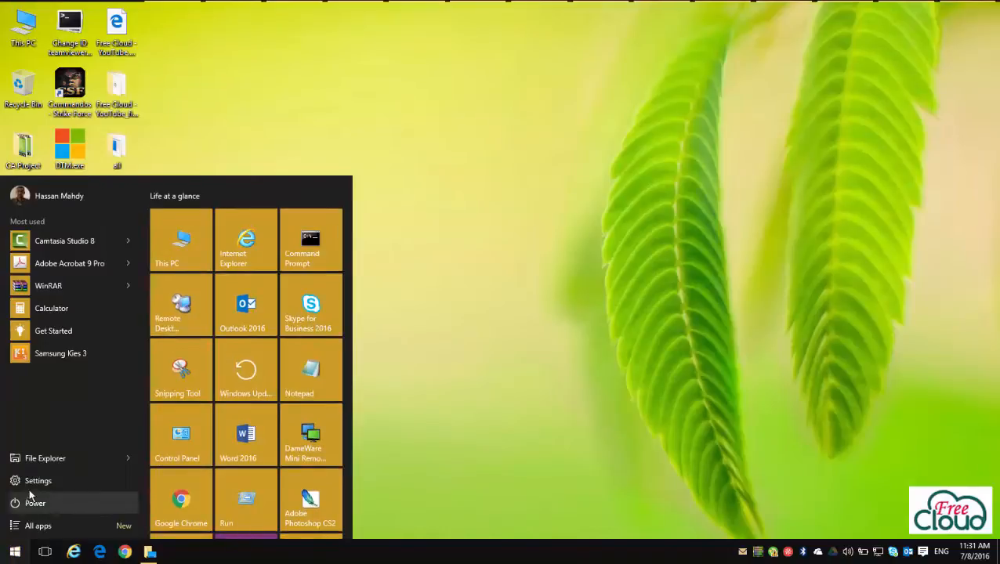
{"action": "left_click", "coordinate": [38, 480]}
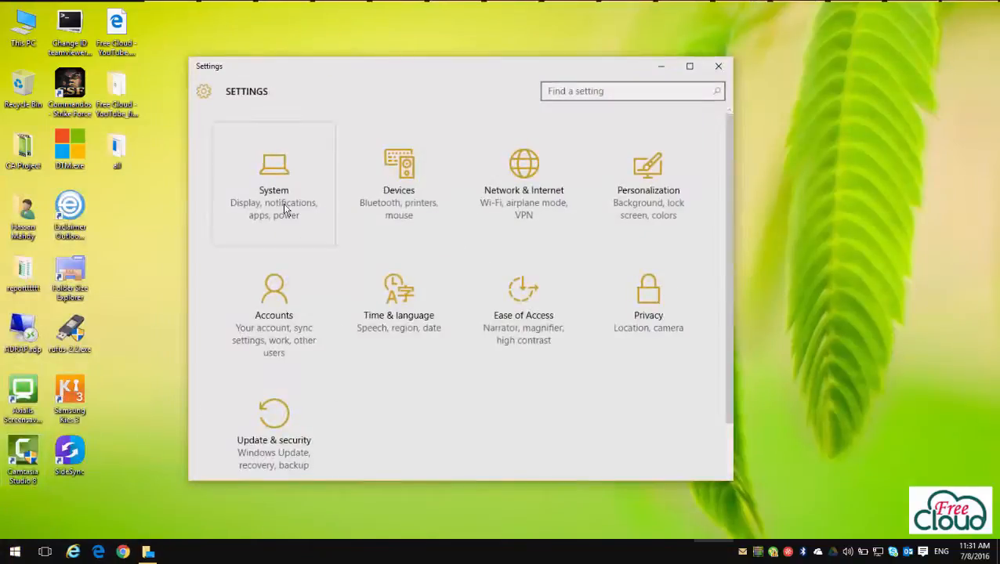
{"action": "left_click", "coordinate": [273, 185]}
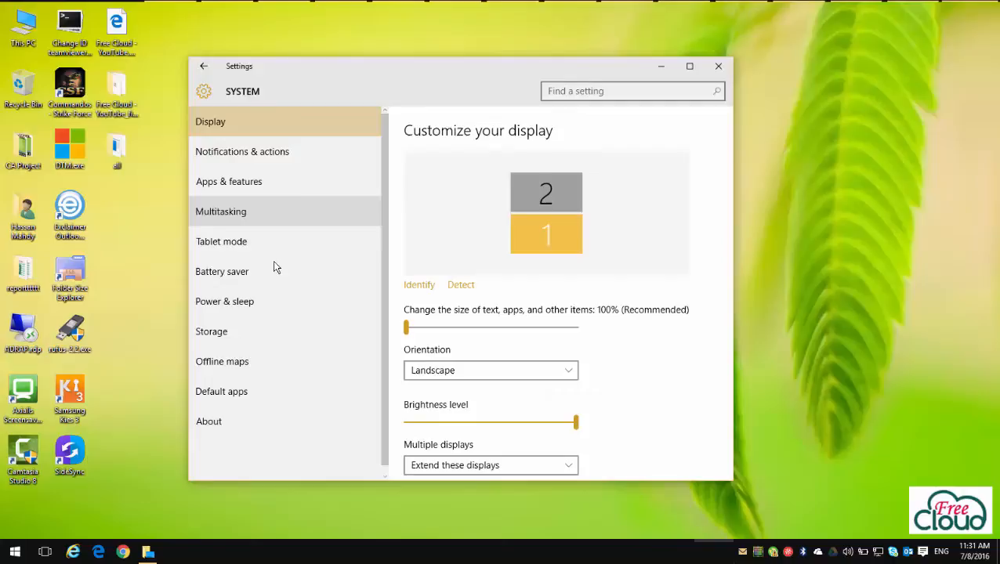
{"action": "left_click", "coordinate": [221, 390]}
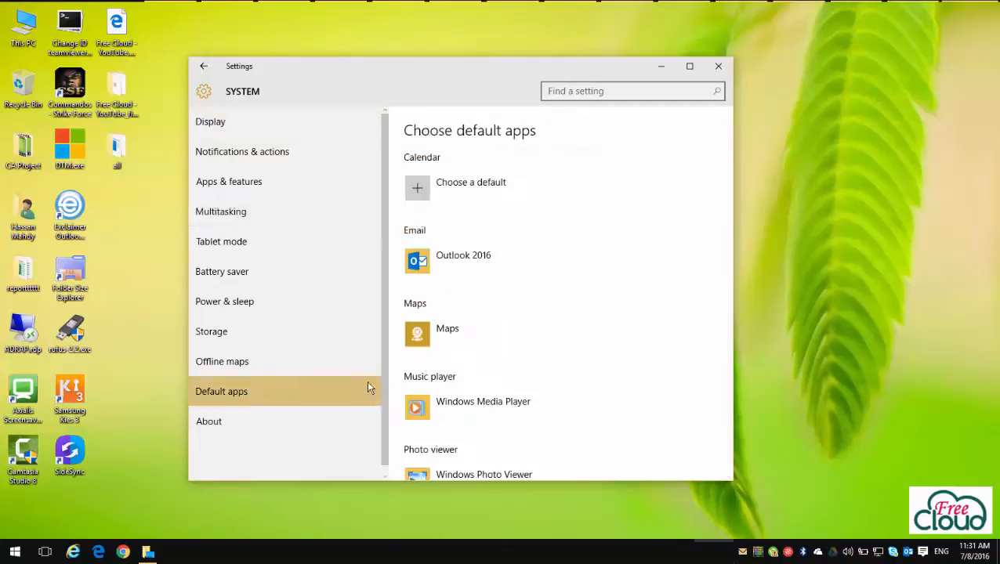
{"action": "scroll", "scroll_direction": "down", "scroll_amount": 3}
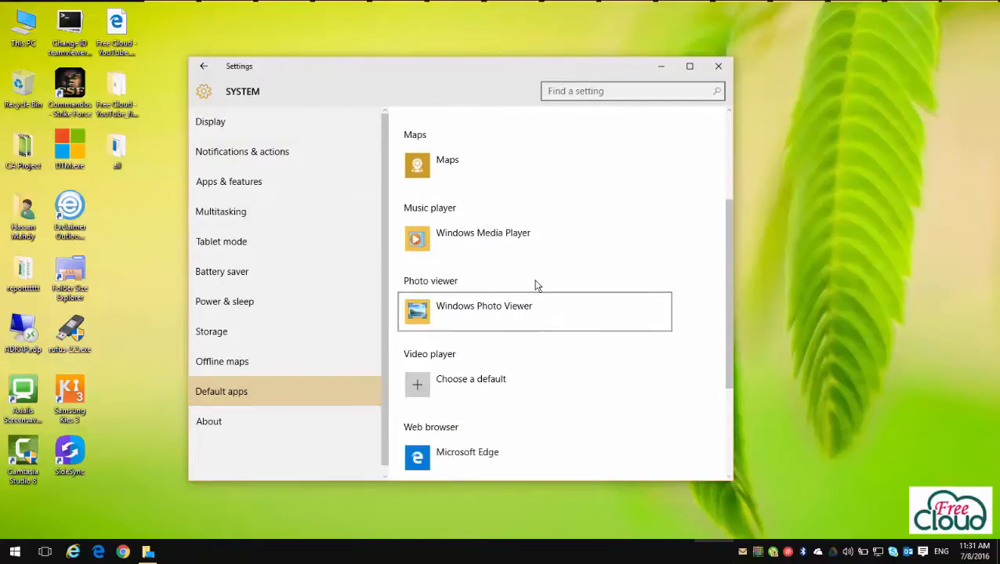
{"action": "scroll", "scroll_direction": "down", "scroll_amount": 3}
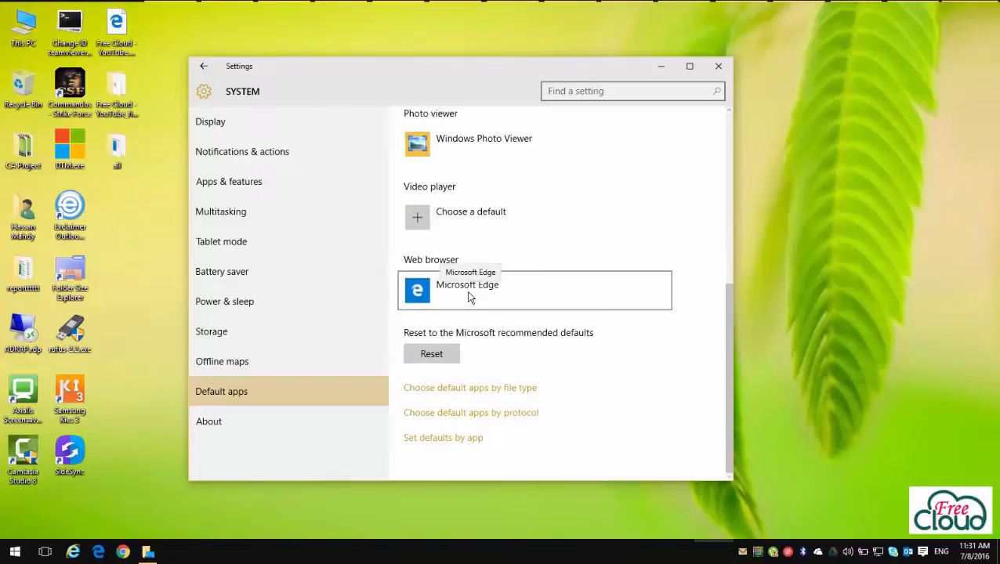
{"action": "mouse_move", "coordinate": [476, 298]}
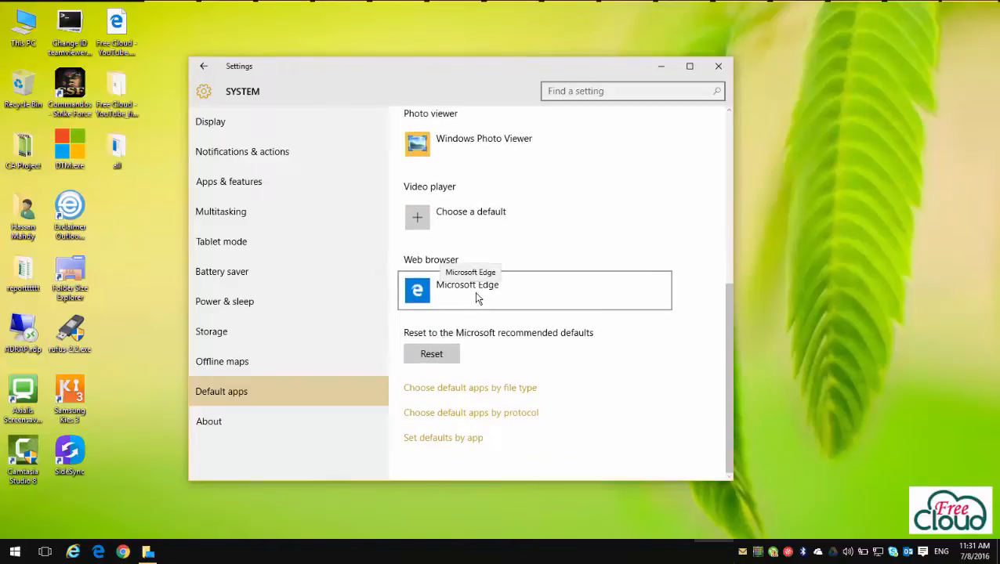
Choose Internet Explorer for the Web browser default and close the Settings window
{"action": "left_click", "coordinate": [535, 290]}
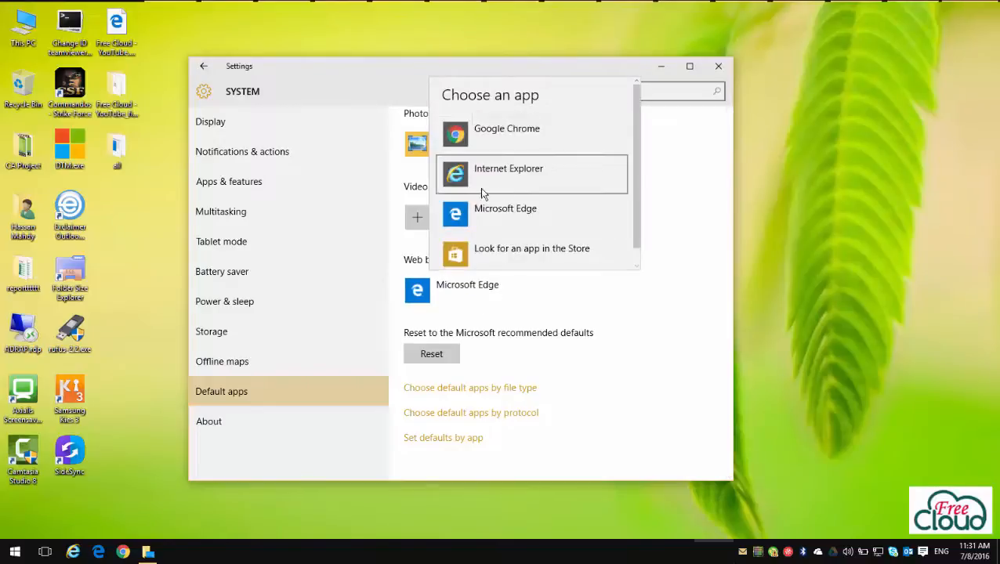
{"action": "mouse_move", "coordinate": [536, 194]}
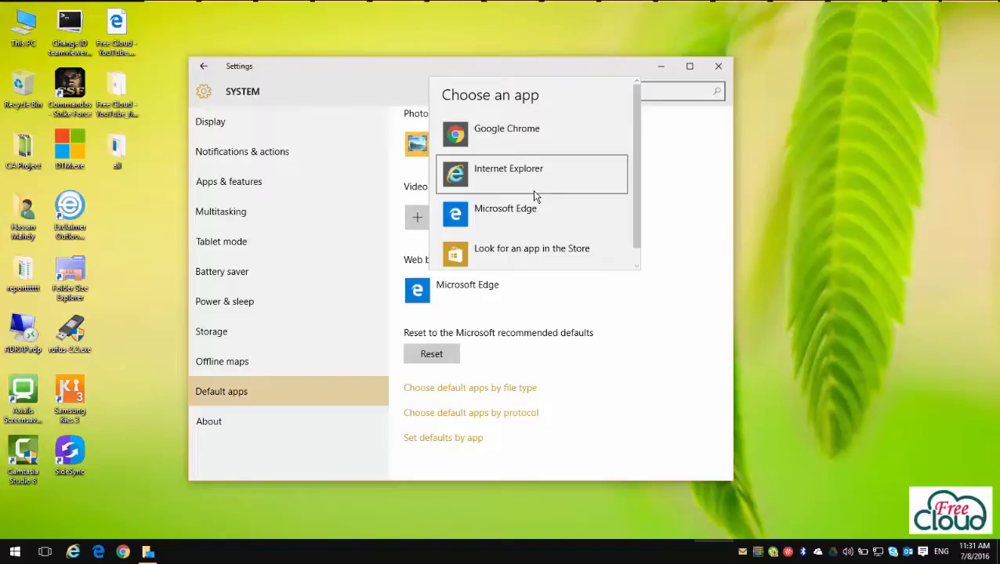
{"action": "mouse_move", "coordinate": [531, 214]}
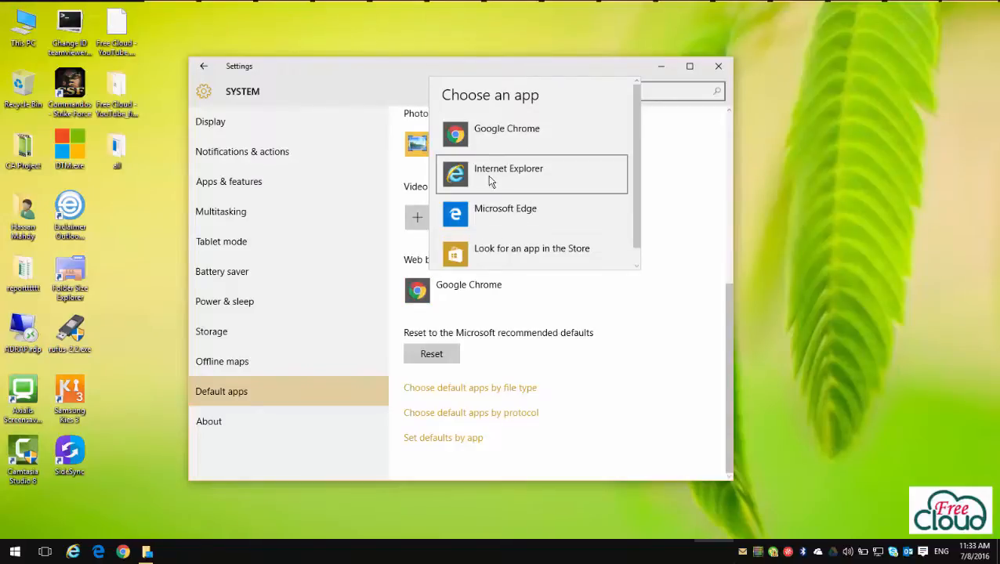
{"action": "left_click", "coordinate": [508, 173]}
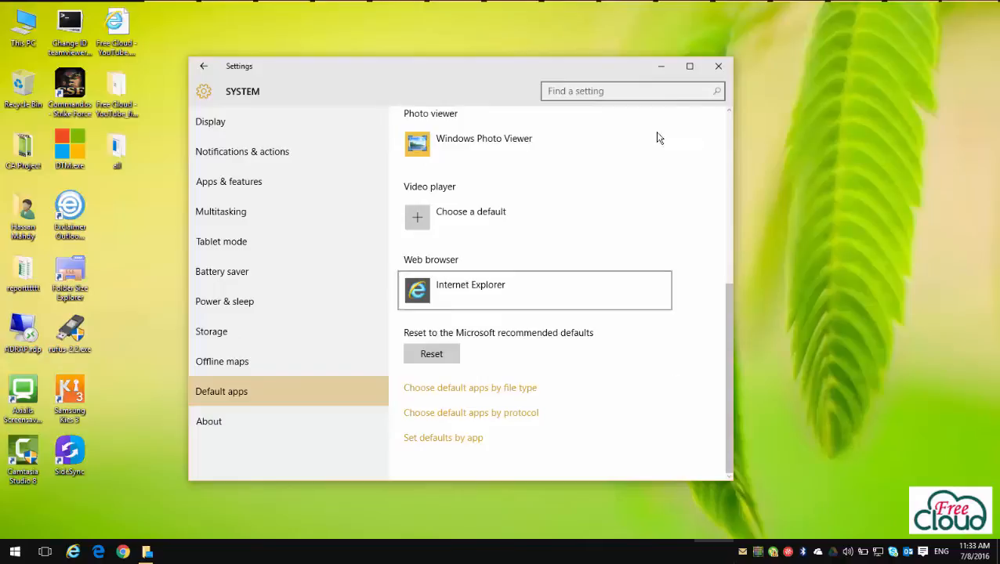
{"action": "left_click", "coordinate": [717, 66]}
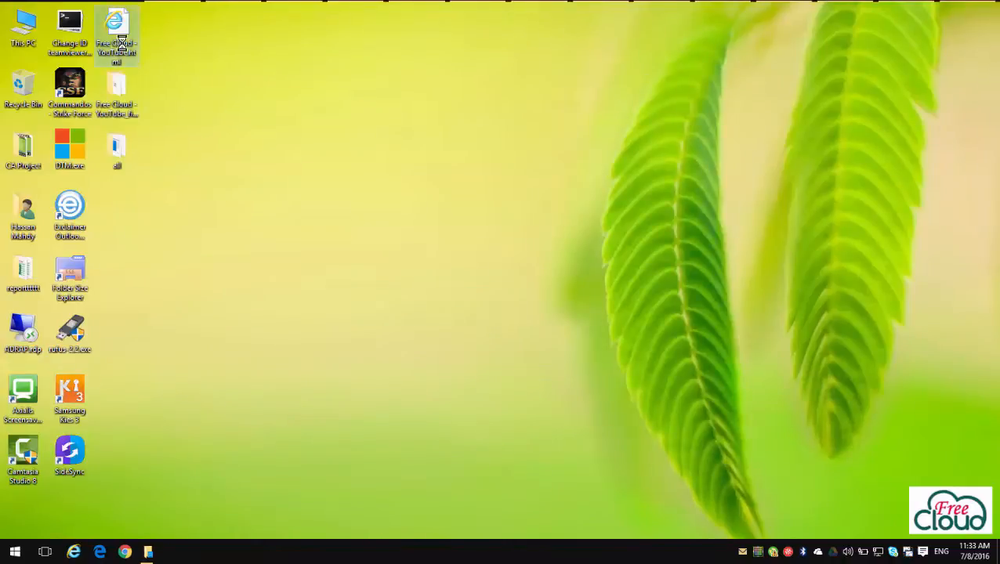
Open the saved Free Cloud YouTube channel page file from the desktop
{"action": "double_click", "coordinate": [117, 35]}
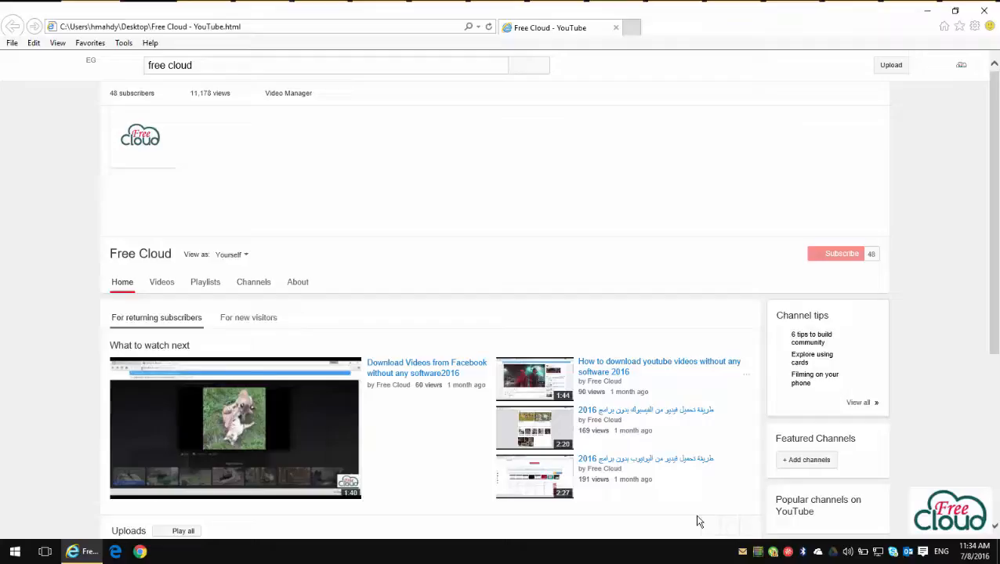
{"action": "mouse_move", "coordinate": [932, 99]}
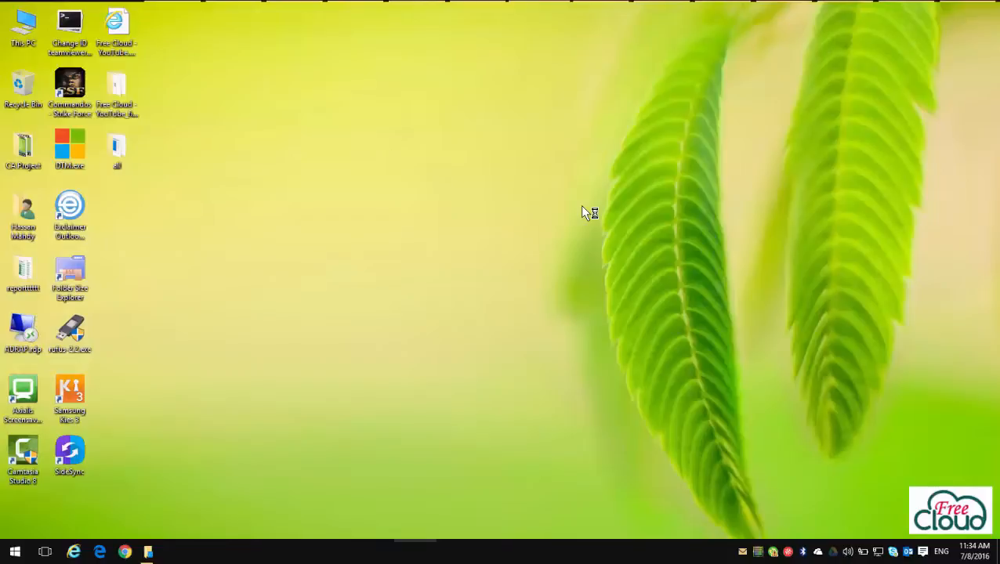
{"action": "mouse_move", "coordinate": [396, 227]}
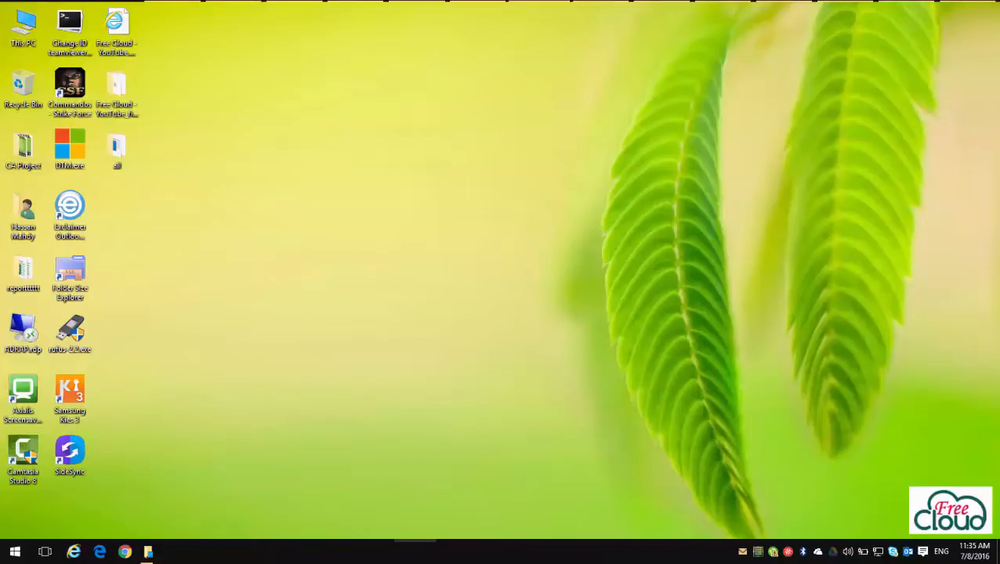
Open This PC and turn on showing hidden items
{"action": "left_click", "coordinate": [14, 552]}
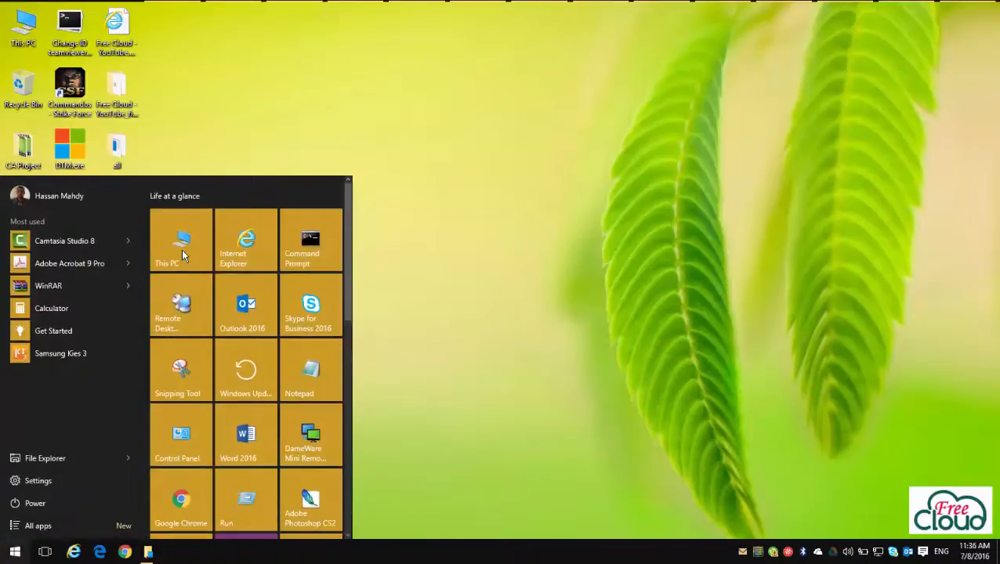
{"action": "left_click", "coordinate": [180, 240]}
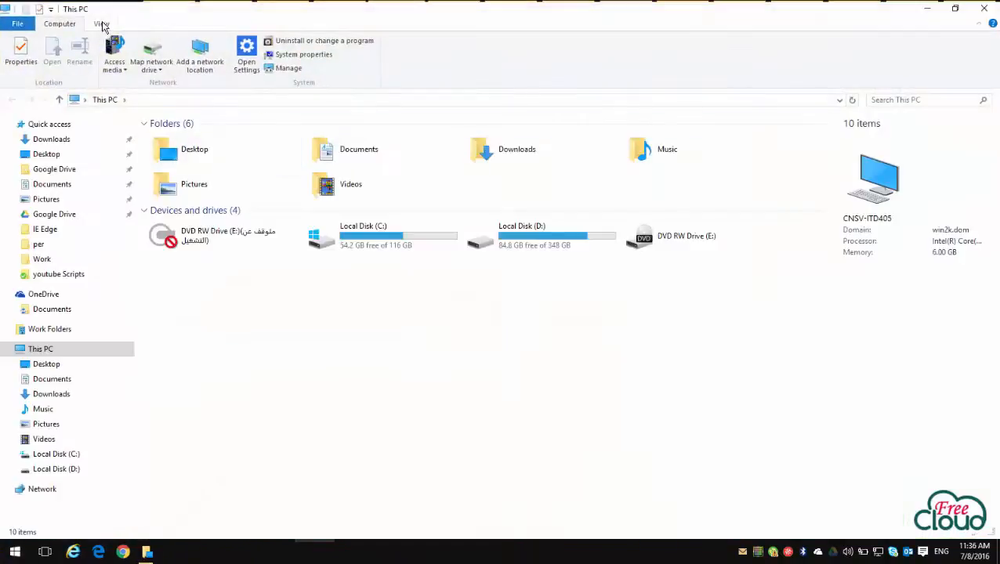
{"action": "left_click", "coordinate": [101, 23]}
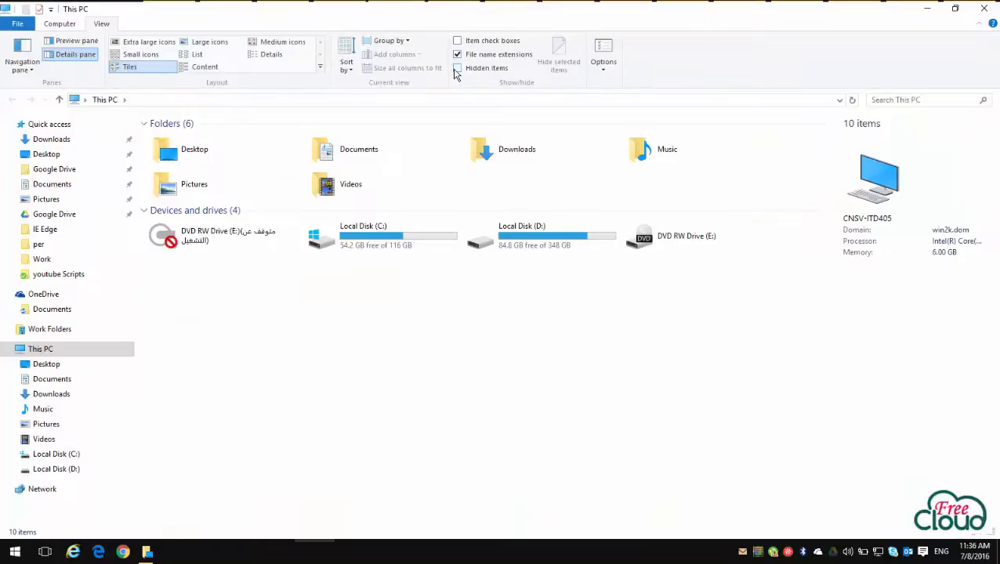
{"action": "left_click", "coordinate": [457, 67]}
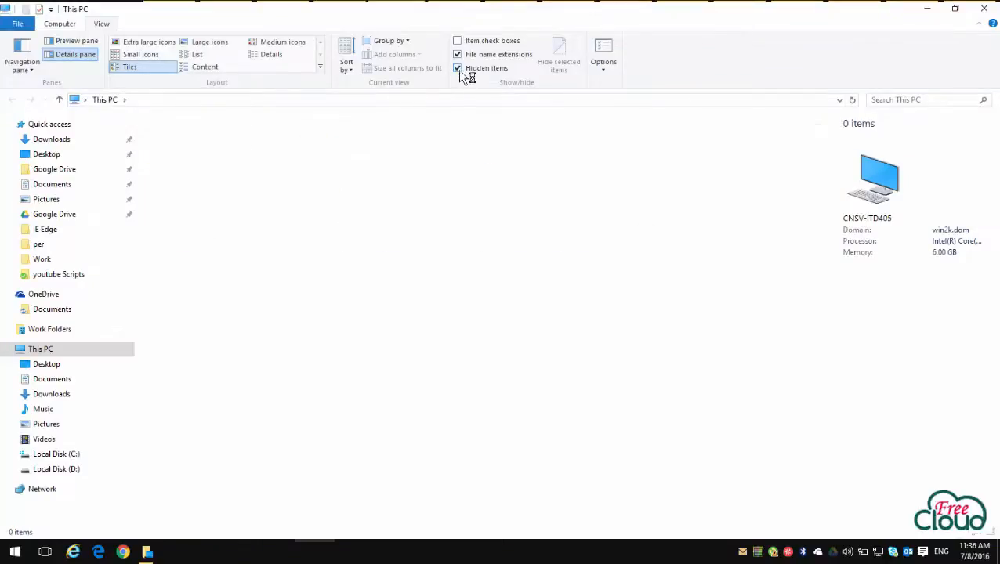
Browse from C: through the user profile's AppData and select the Microsoft.MicrosoftEdge_8wekyb3d8bbwe package folder
{"action": "left_click", "coordinate": [457, 68]}
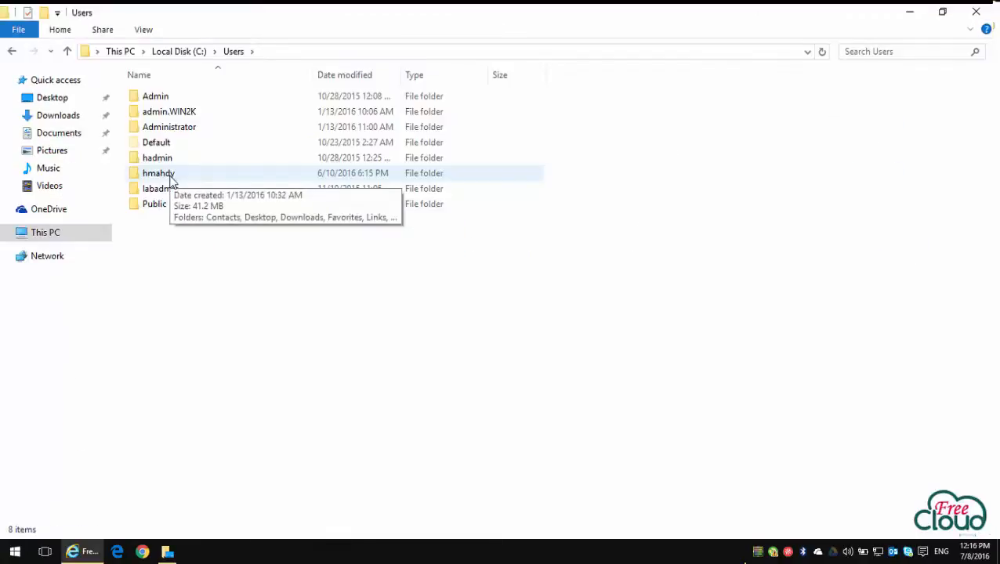
{"action": "double_click", "coordinate": [158, 172]}
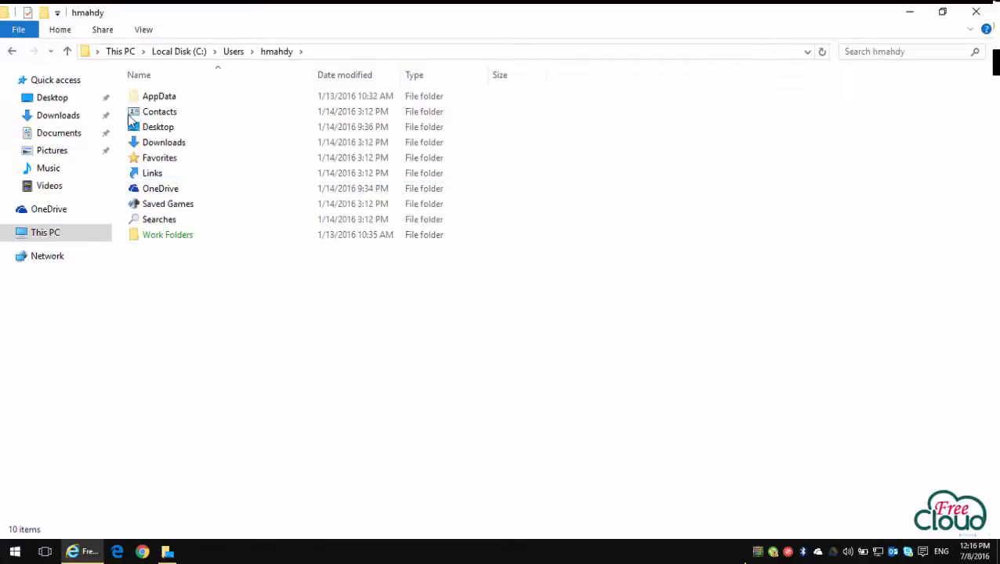
{"action": "double_click", "coordinate": [159, 95]}
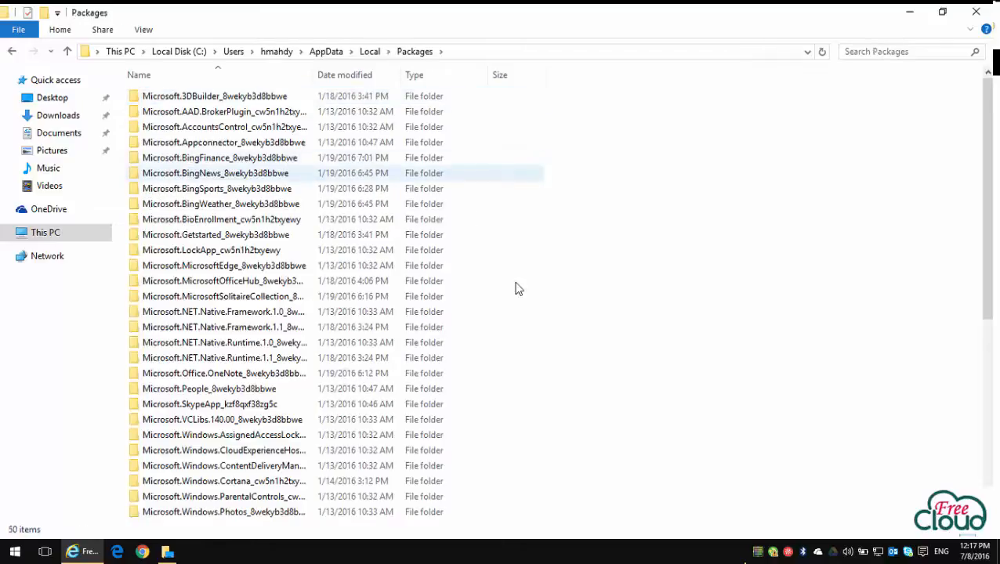
{"action": "left_click", "coordinate": [223, 265]}
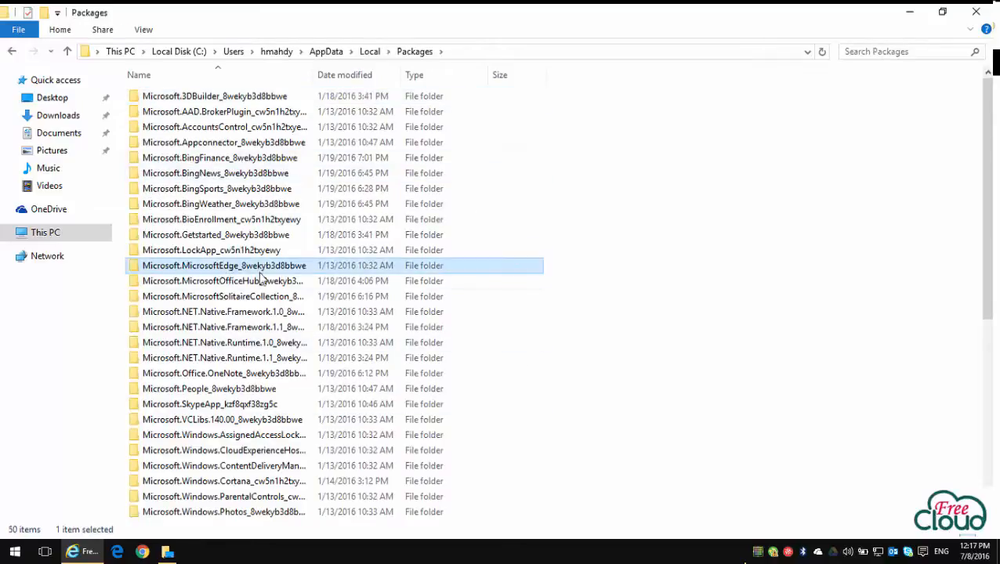
{"action": "mouse_move", "coordinate": [270, 270]}
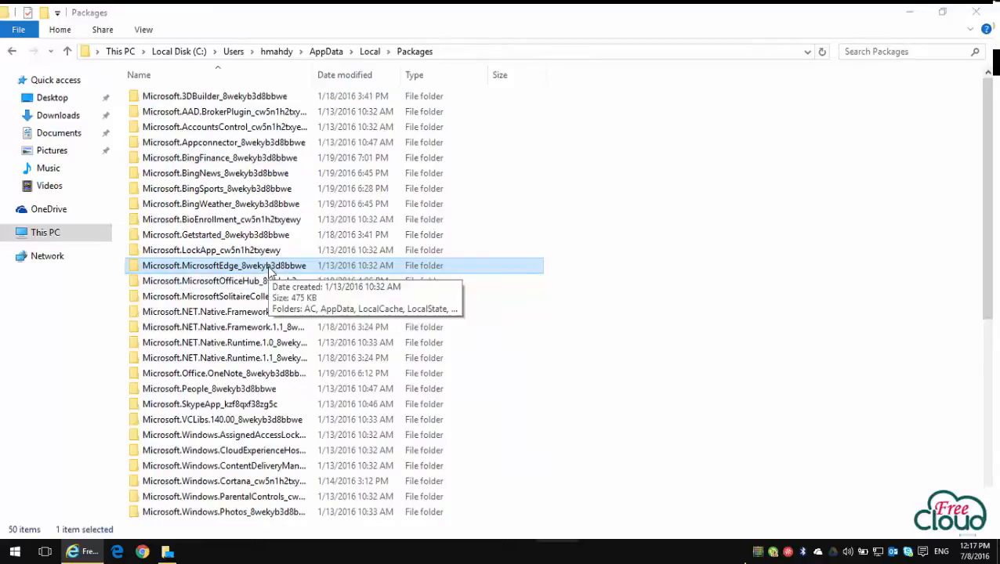
{"action": "mouse_move", "coordinate": [580, 353]}
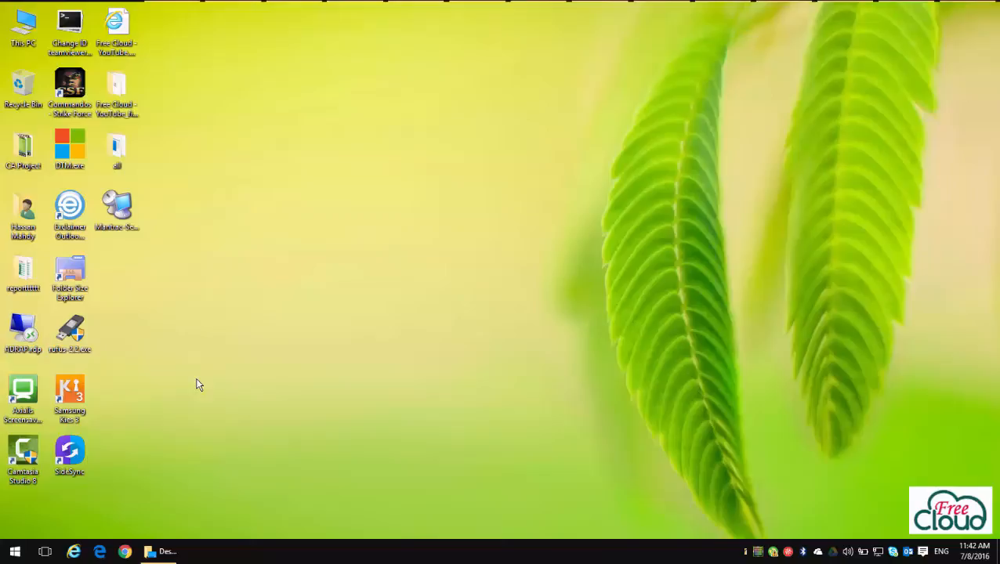
Run PowerShell as administrator, re-register Microsoft.MicrosoftEdge for all users, and close it
{"action": "right_click", "coordinate": [15, 551]}
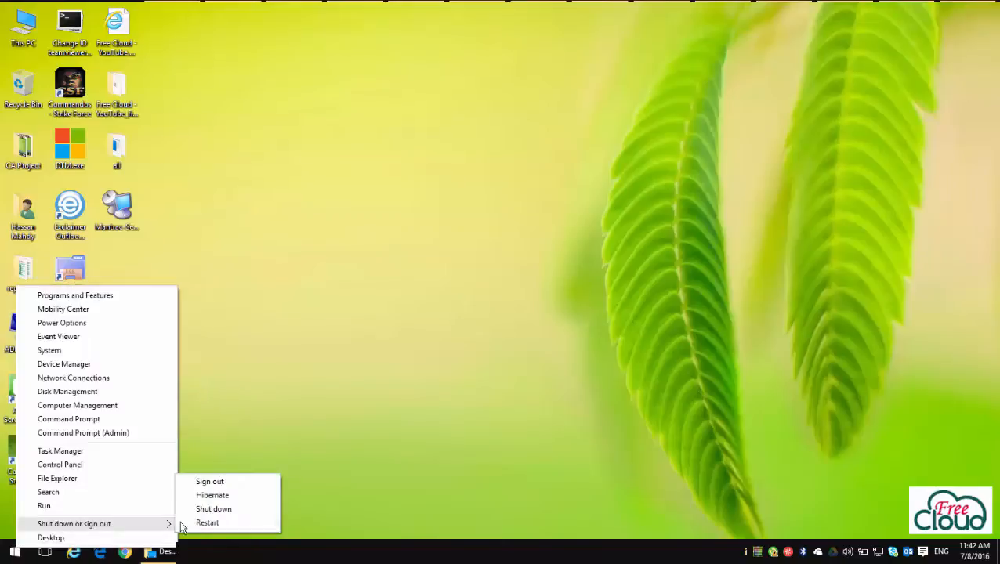
{"action": "left_click", "coordinate": [209, 481]}
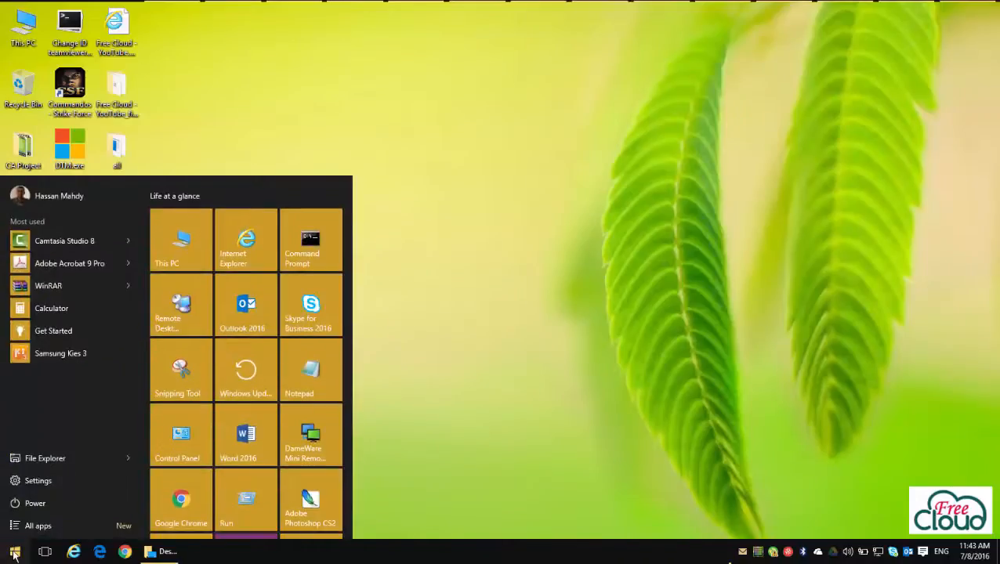
{"action": "type", "text": "power"}
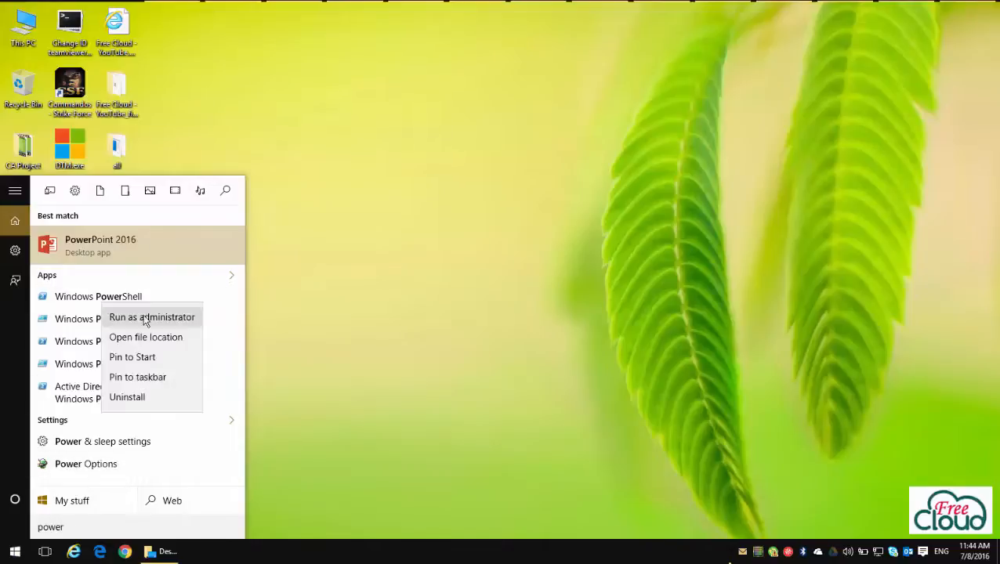
{"action": "left_click", "coordinate": [151, 316]}
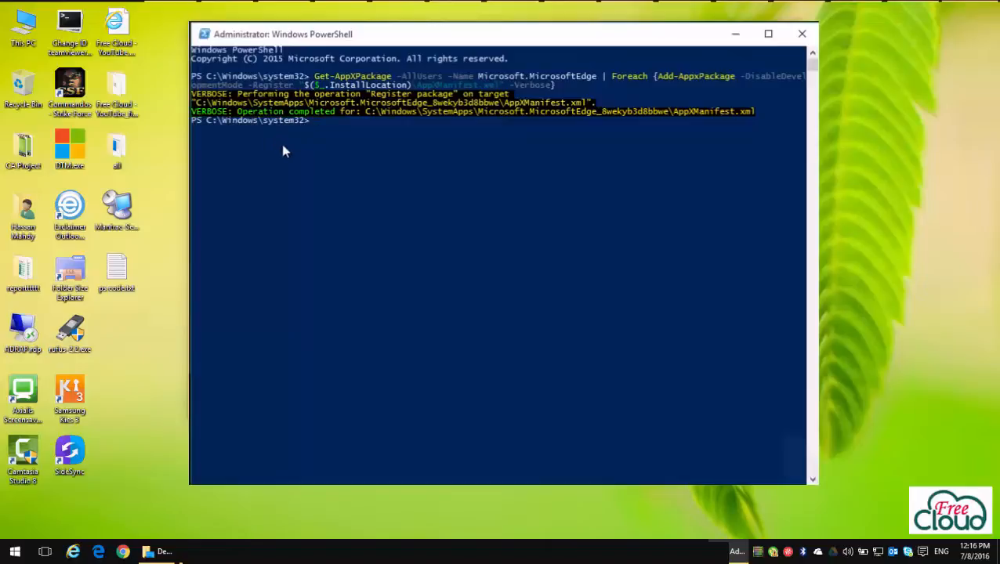
{"action": "mouse_move", "coordinate": [811, 53]}
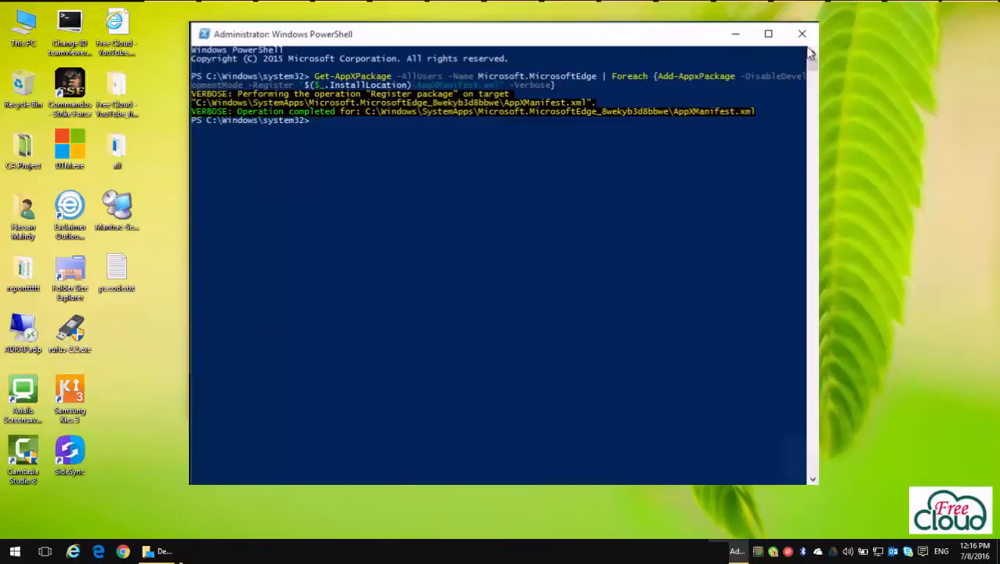
{"action": "left_click", "coordinate": [801, 34]}
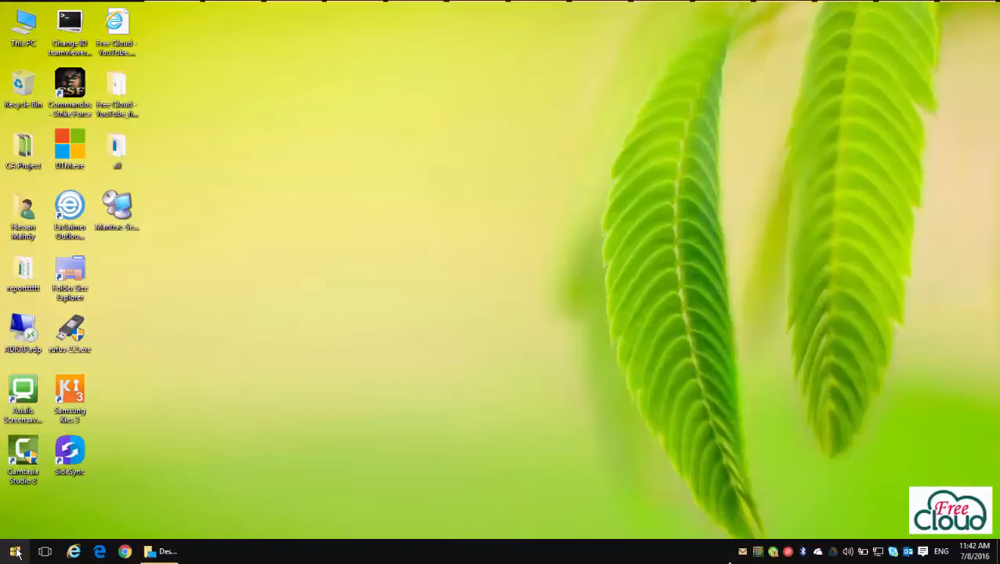
Choose Restart from the Start button's right-click shortcuts menu
{"action": "right_click", "coordinate": [14, 552]}
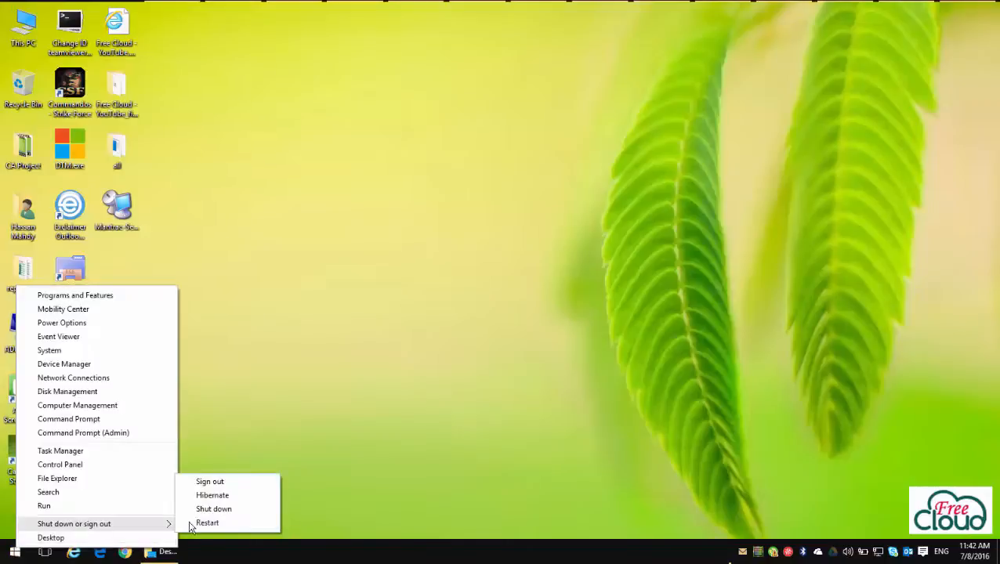
{"action": "left_click", "coordinate": [207, 522]}
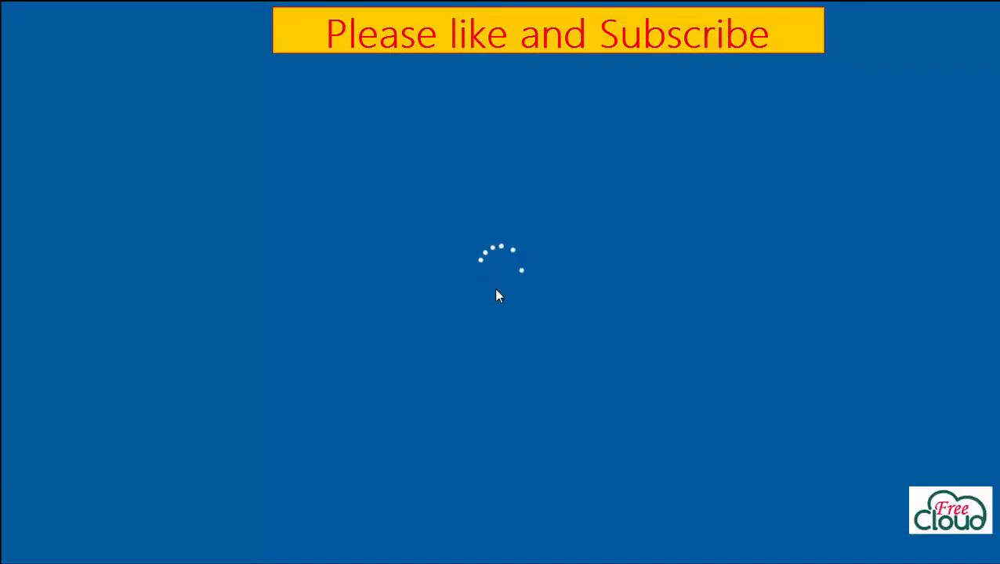